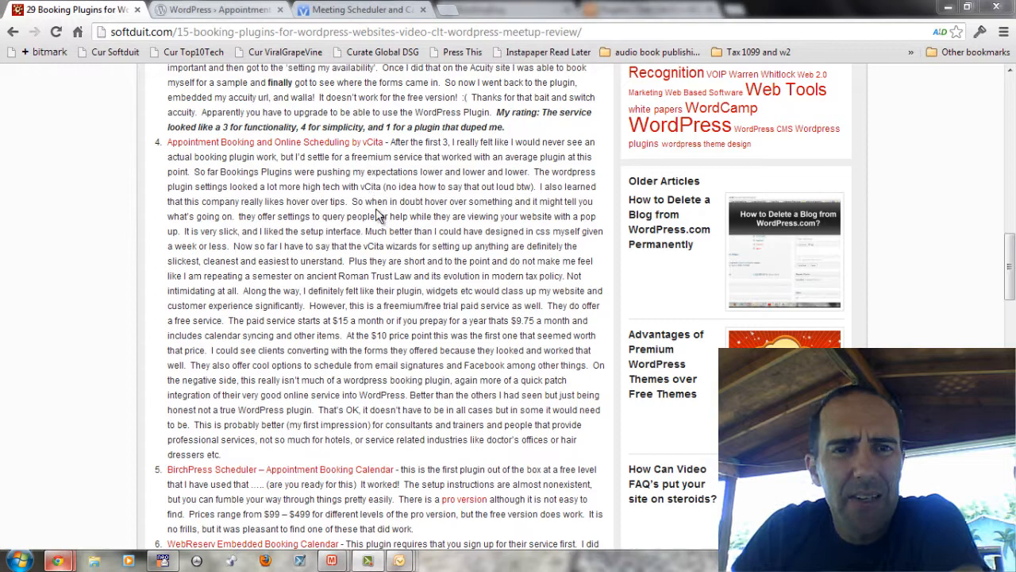
# Review the vCita Appointment Booking plugin page in the WordPress.org directory and its description
pyautogui.click(219, 9)
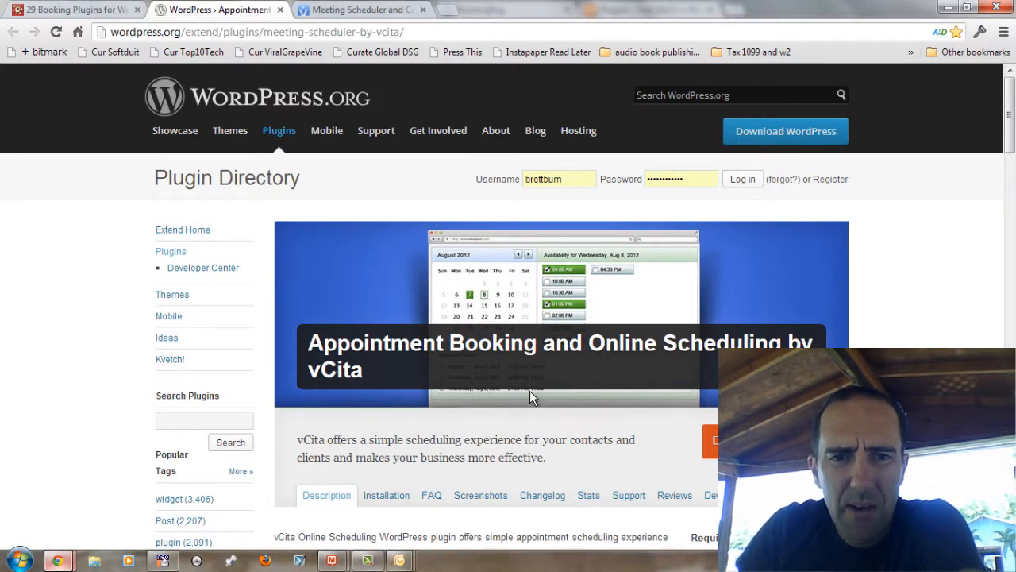
pyautogui.scroll(-3)
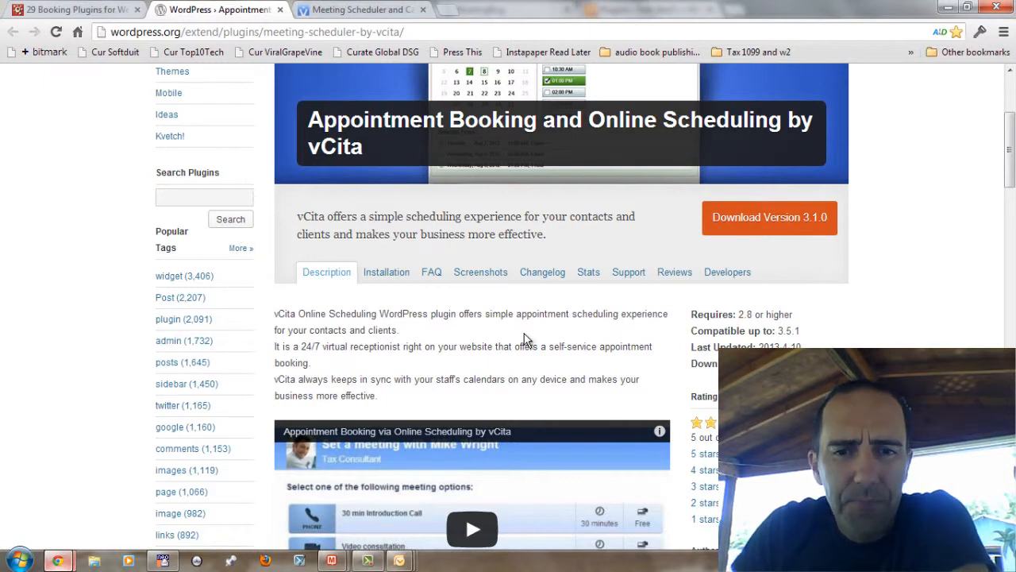
pyautogui.moveTo(358, 9)
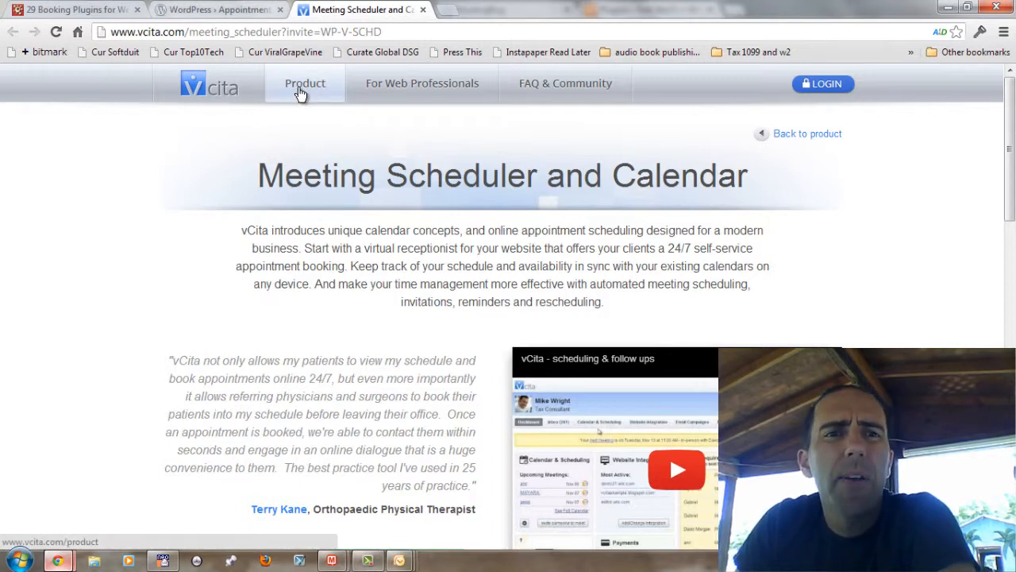
pyautogui.click(77, 9)
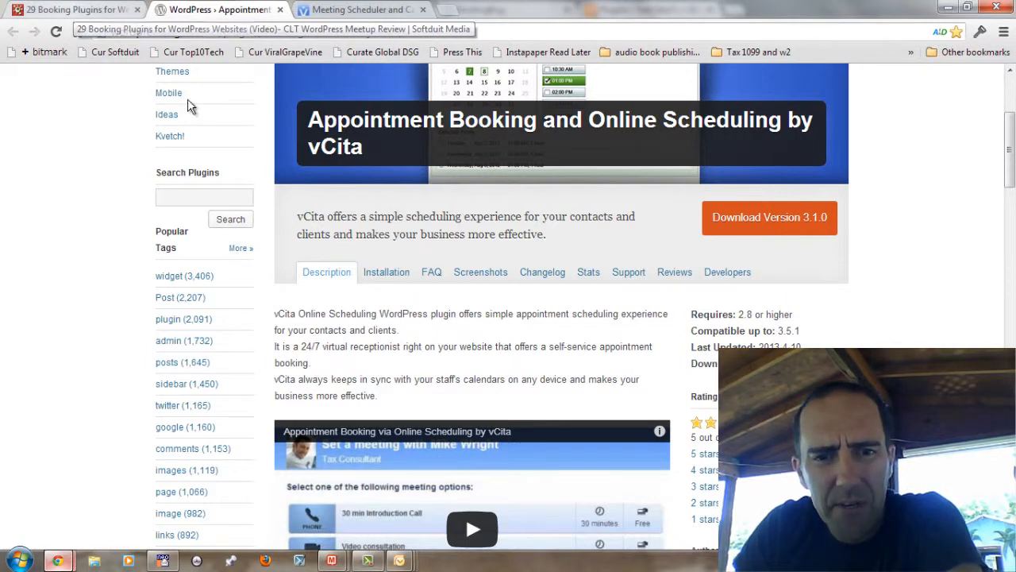
pyautogui.scroll(-3)
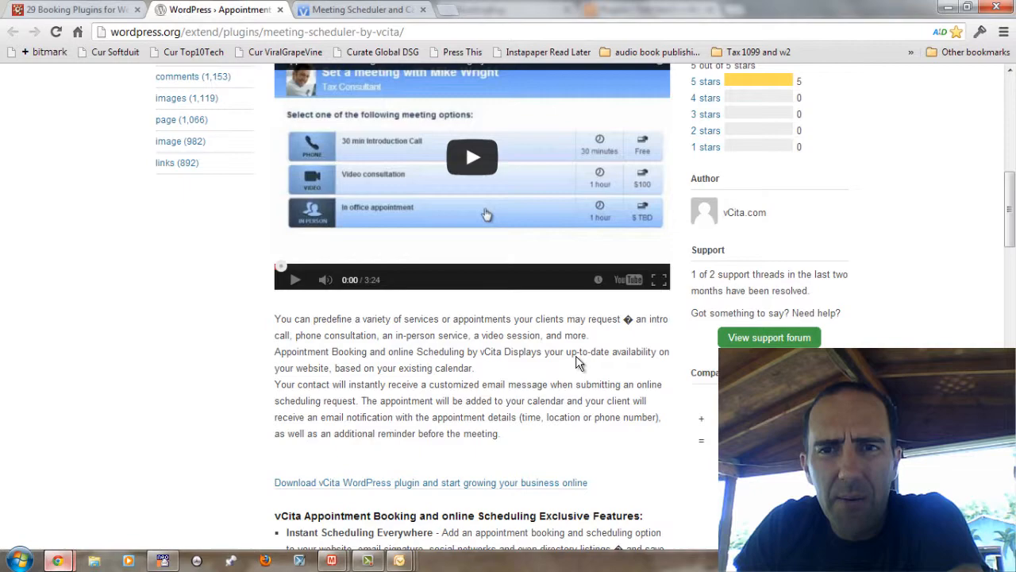
pyautogui.scroll(-3)
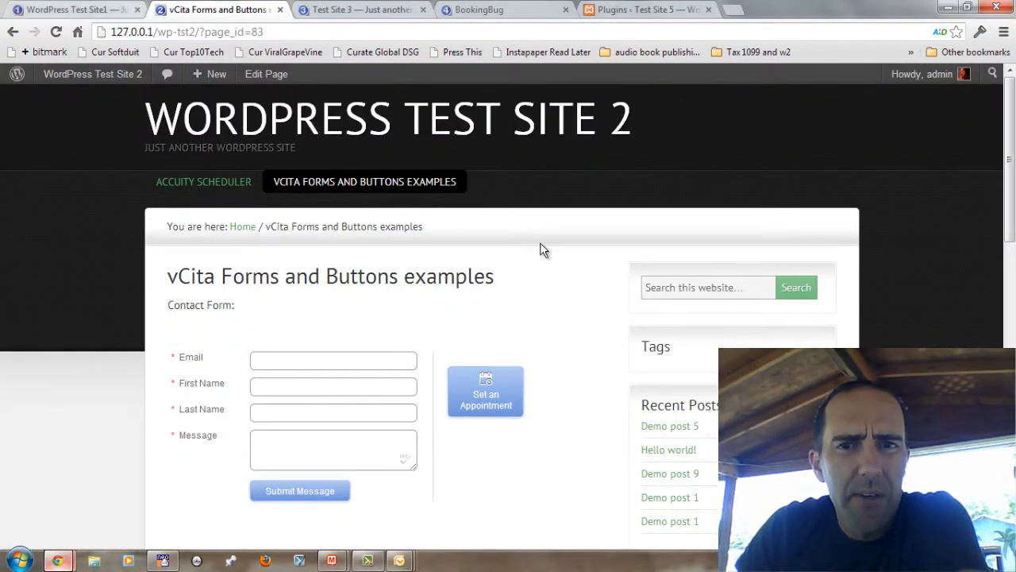
pyautogui.moveTo(575, 401)
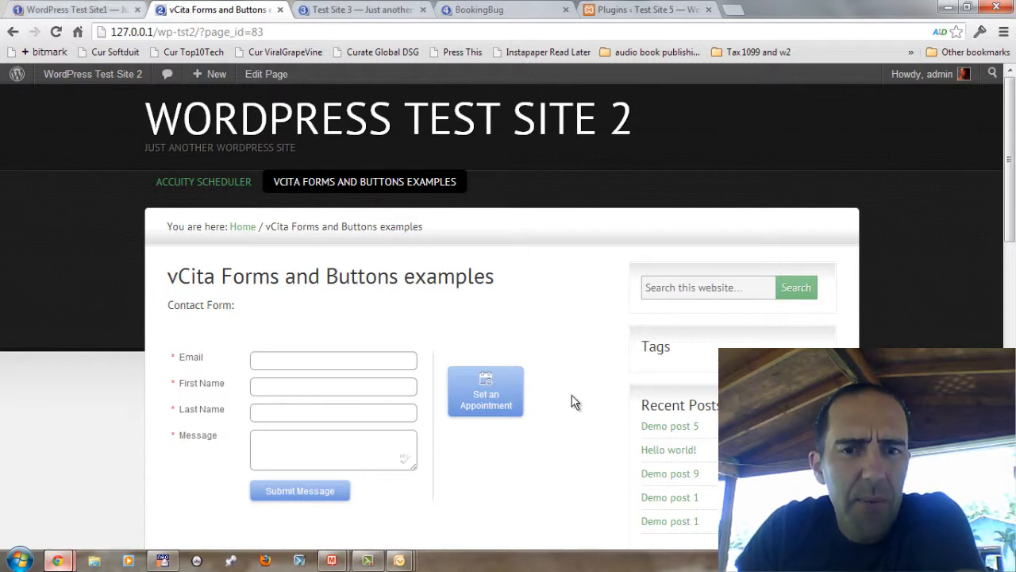
pyautogui.scroll(-3)
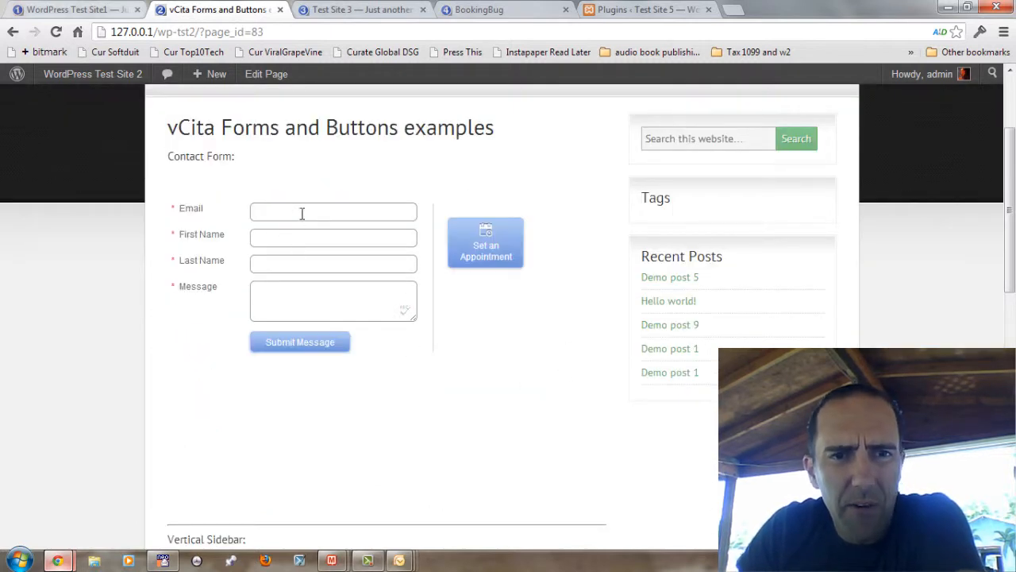
pyautogui.moveTo(271, 238)
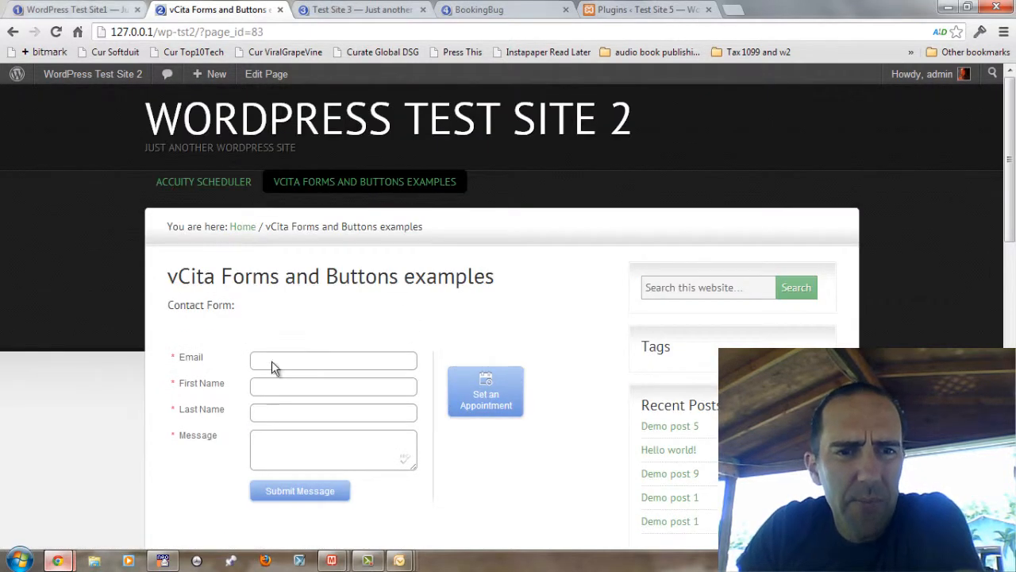
pyautogui.moveTo(476, 426)
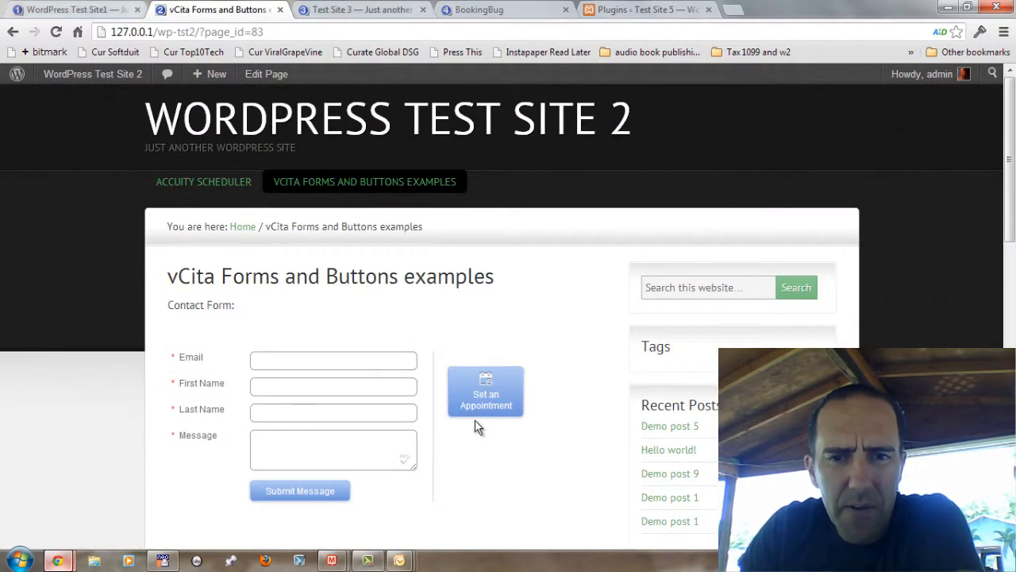
pyautogui.click(485, 391)
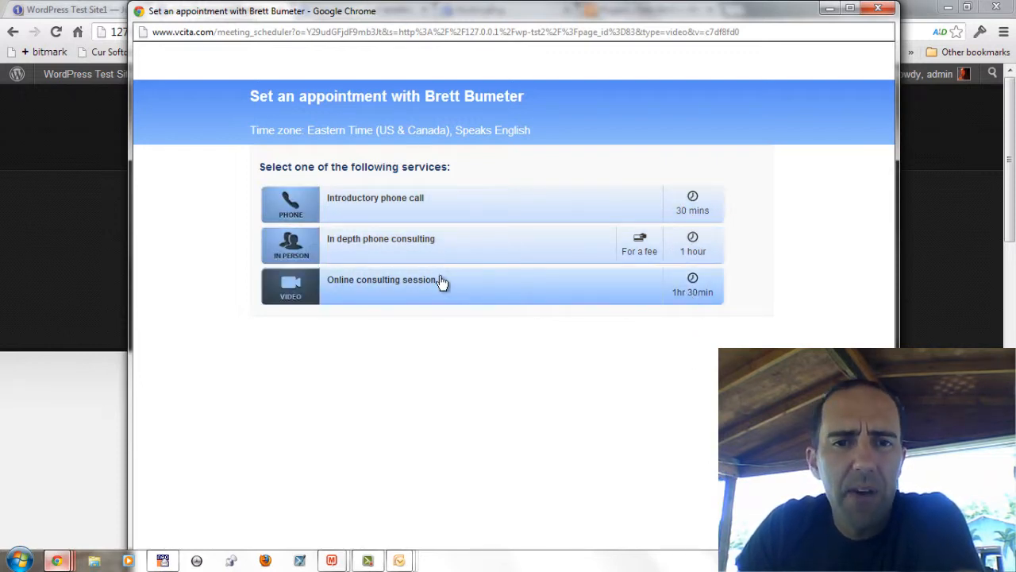
pyautogui.moveTo(635, 287)
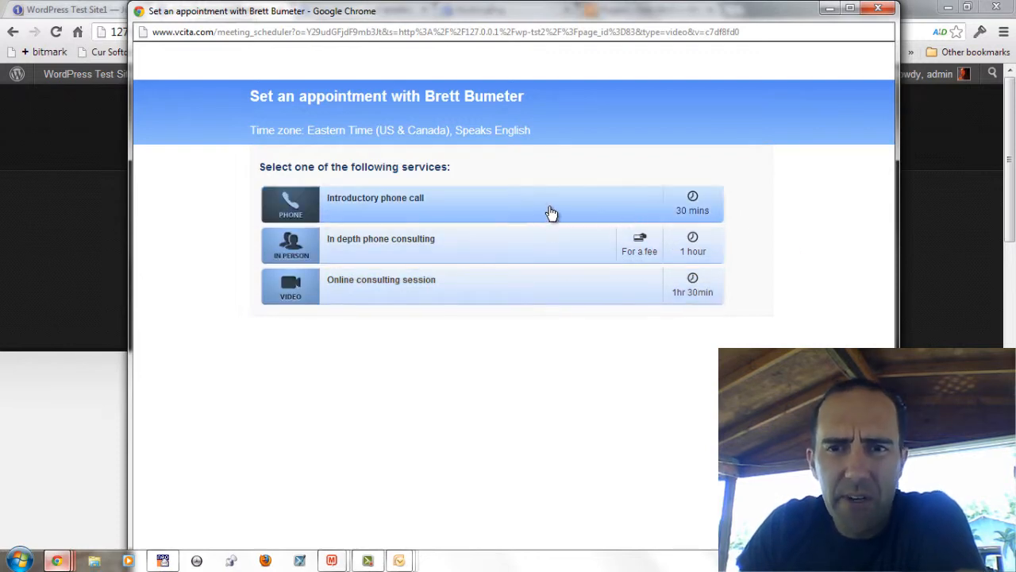
pyautogui.moveTo(519, 272)
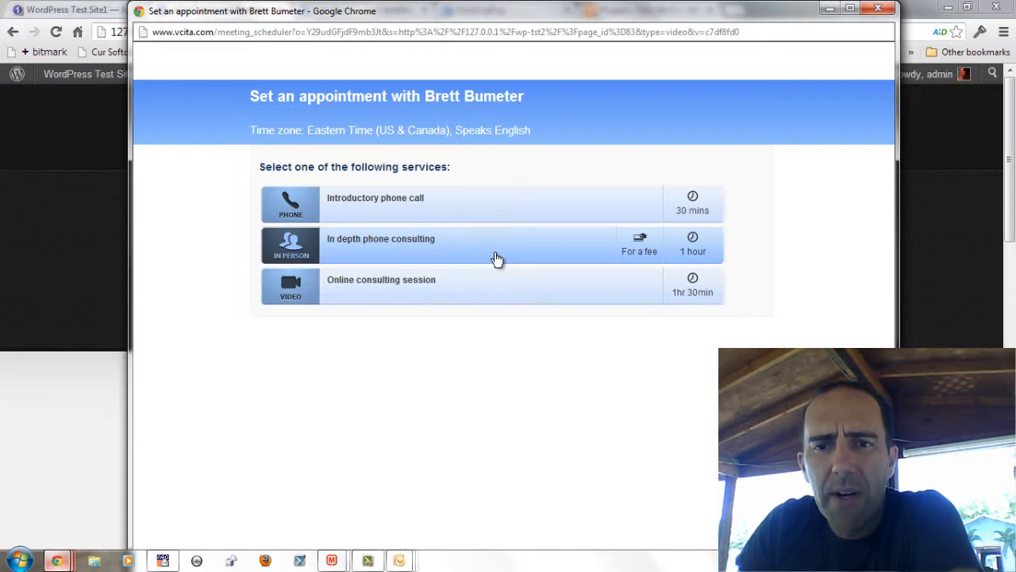
pyautogui.moveTo(623, 260)
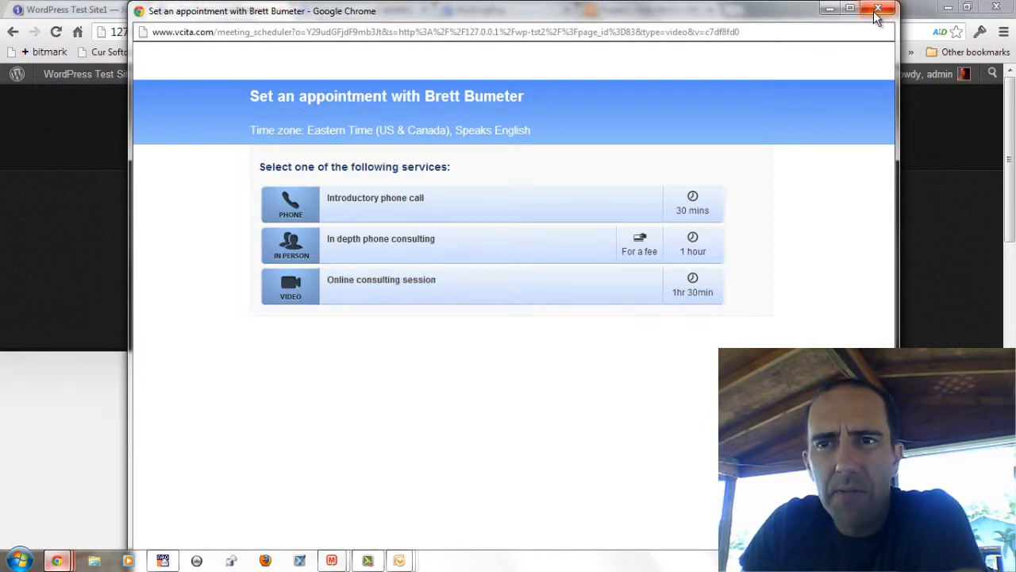
pyautogui.click(878, 9)
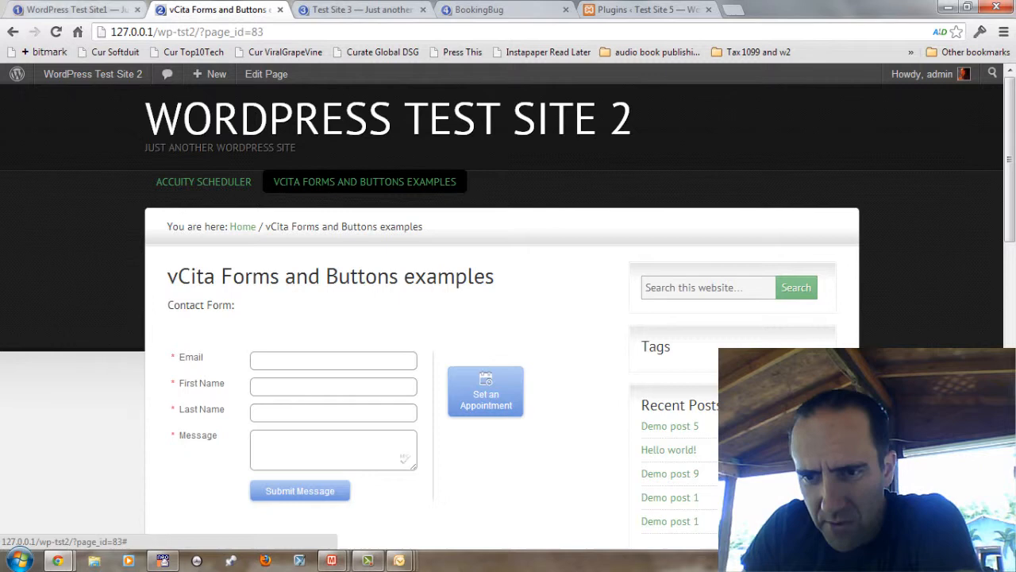
# Request an in-person appointment for Tuesday, April 30 at 10:00 AM, then close the form
pyautogui.click(486, 391)
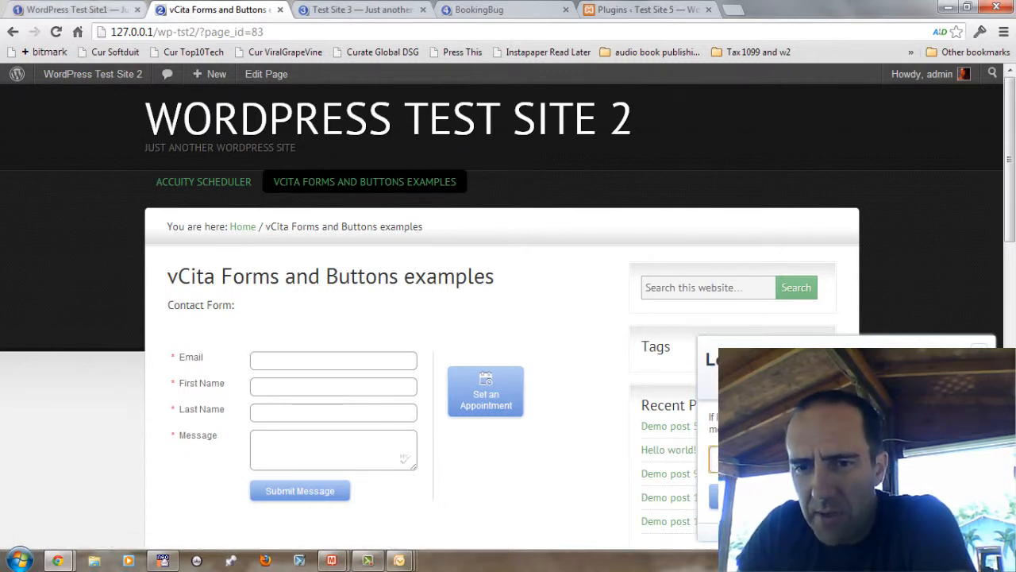
pyautogui.click(486, 391)
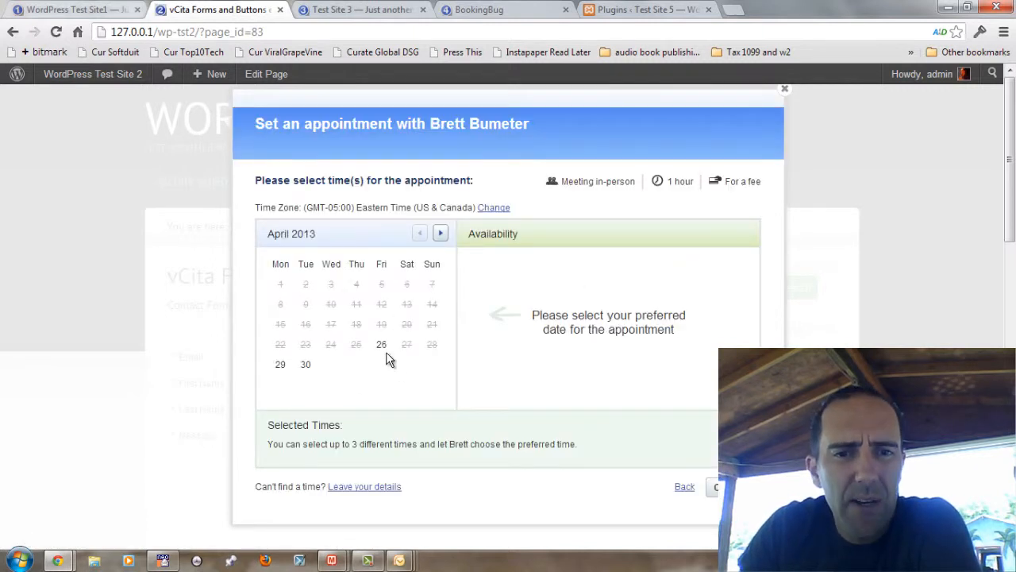
pyautogui.moveTo(305, 373)
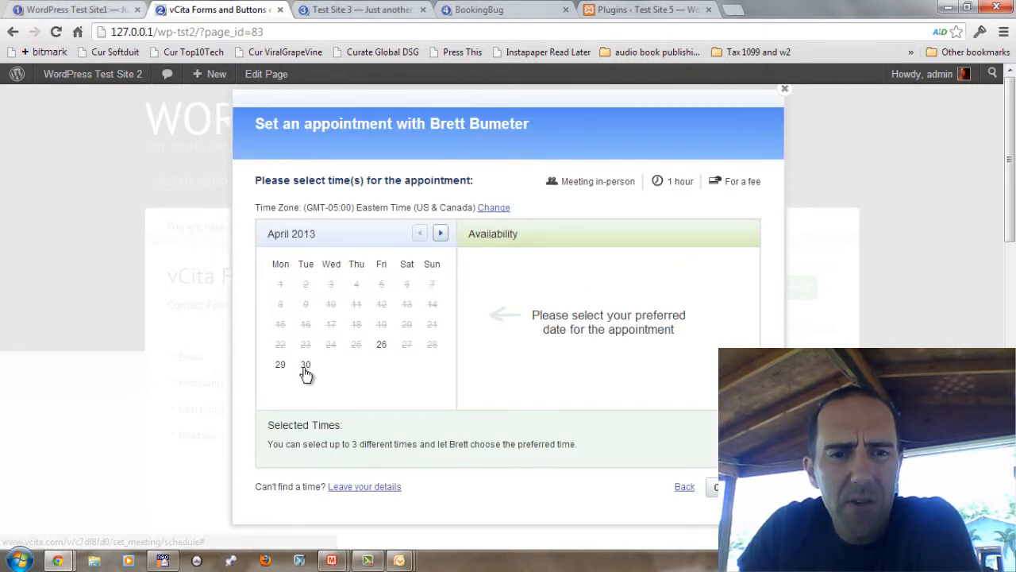
pyautogui.click(305, 363)
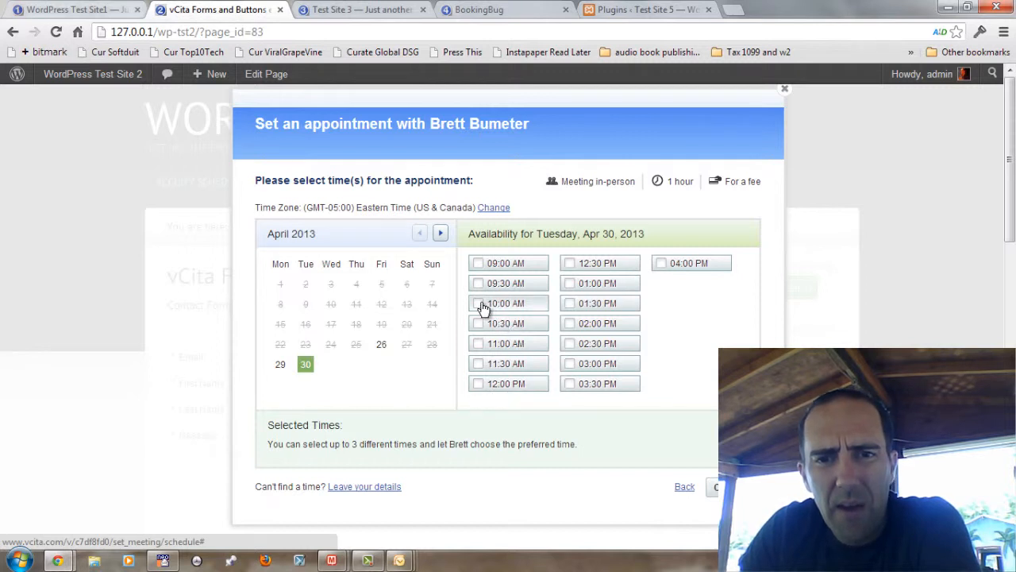
pyautogui.click(478, 302)
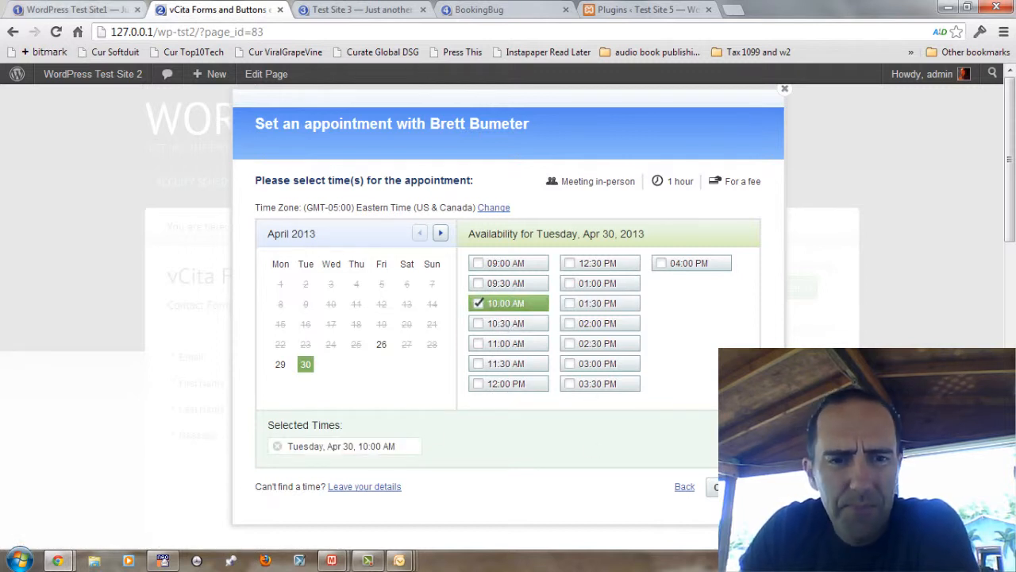
pyautogui.click(718, 486)
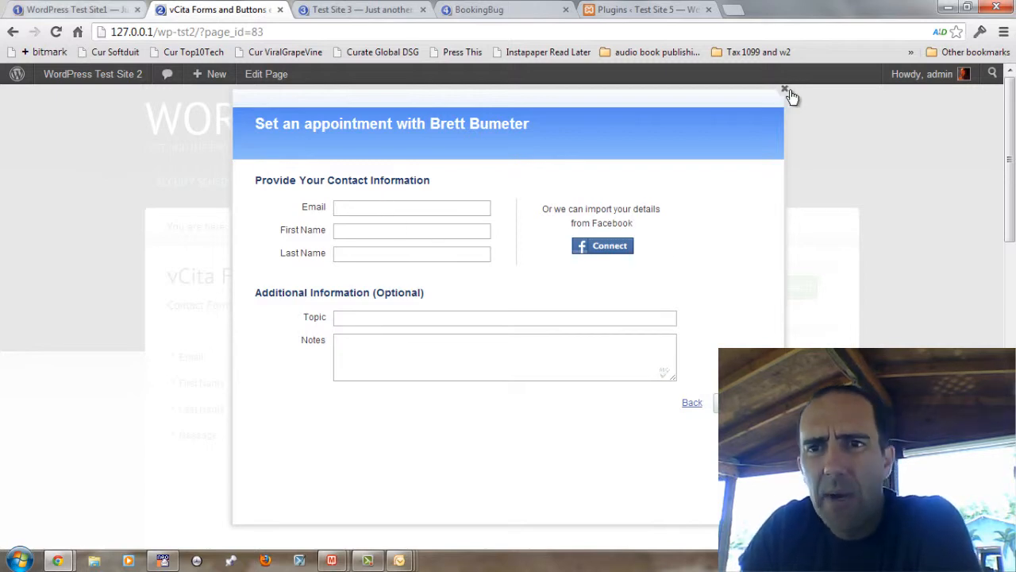
pyautogui.click(784, 89)
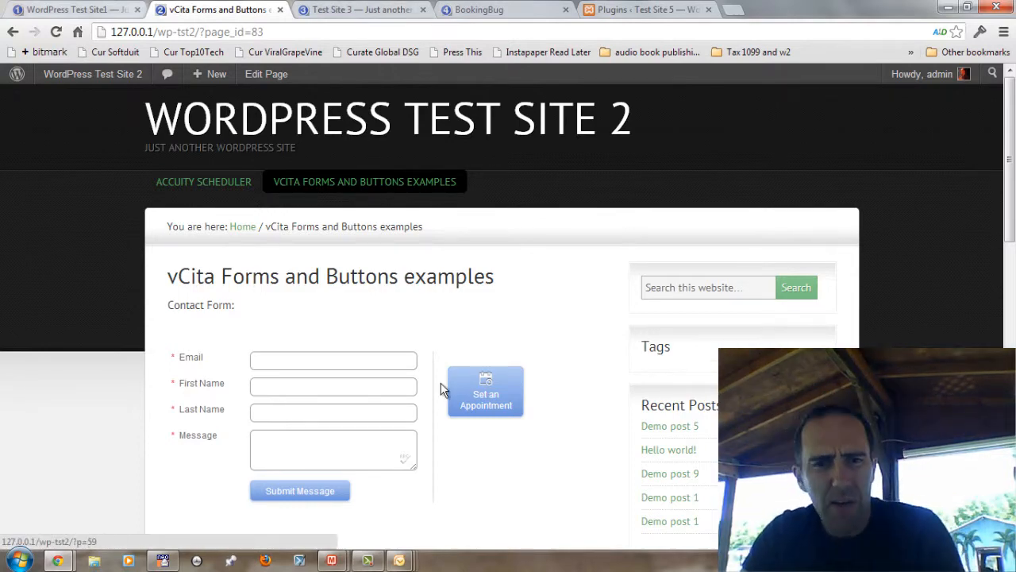
# Return to the vCita product overview and browse down to the footer links
pyautogui.scroll(-3)
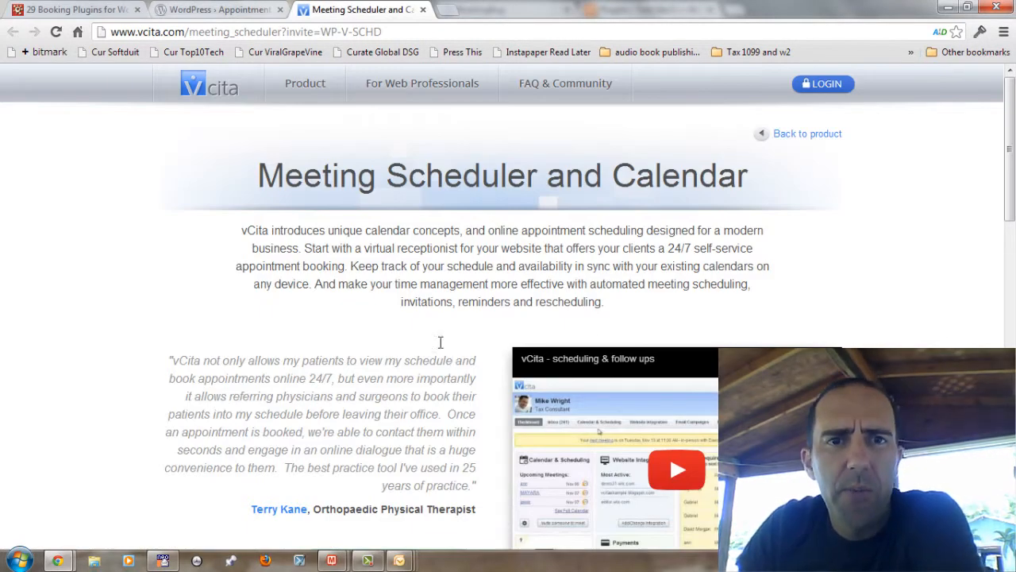
pyautogui.click(305, 83)
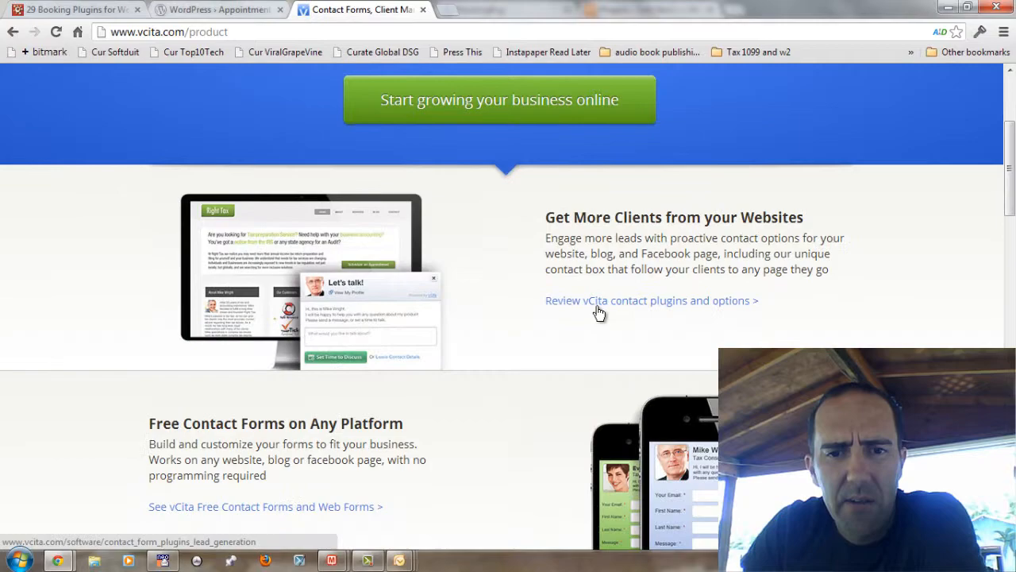
pyautogui.scroll(-3)
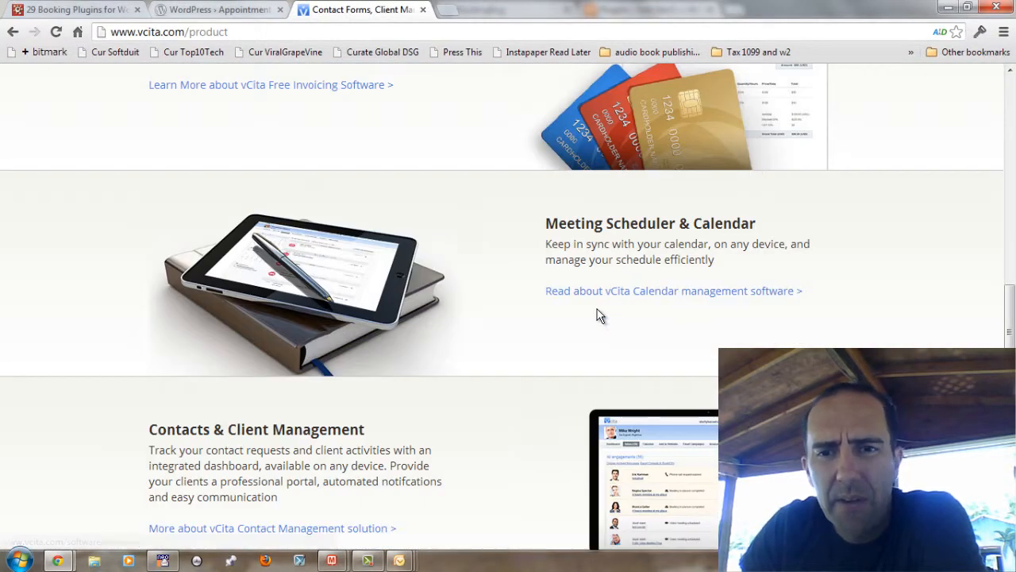
pyautogui.scroll(-3)
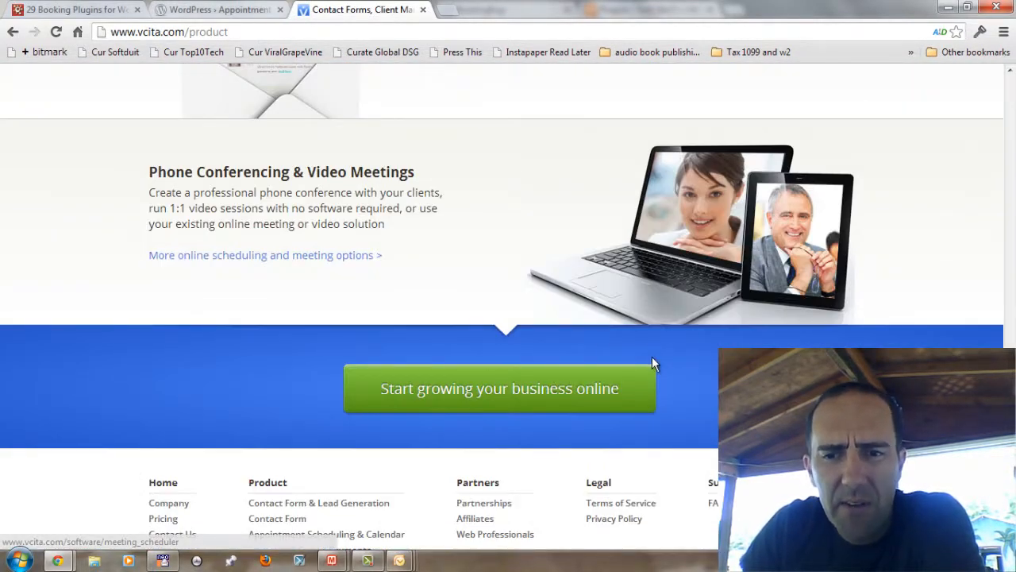
pyautogui.scroll(-3)
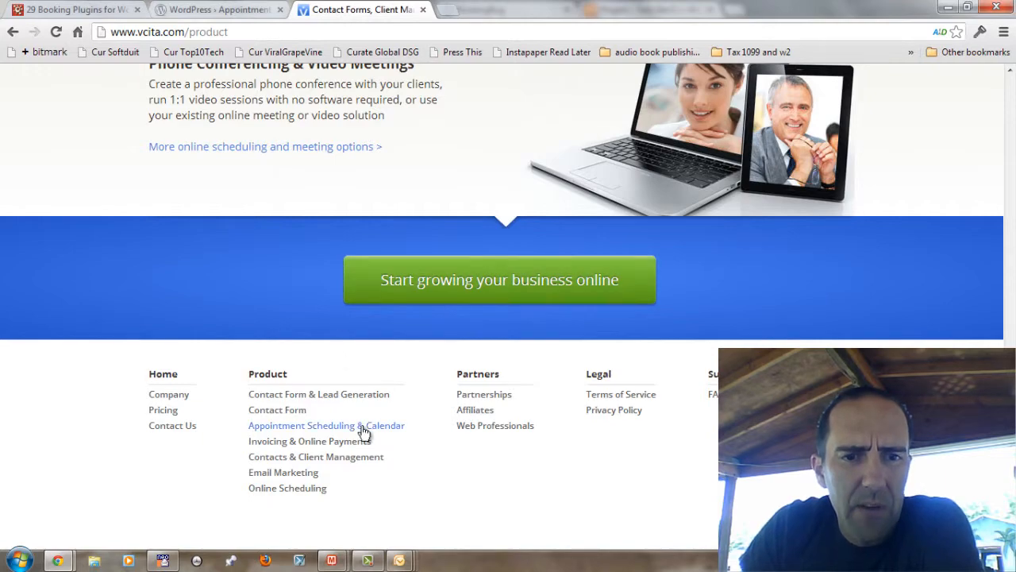
# Look through the Meeting Scheduler and Calendar page's scheduling features, then head to Pricing
pyautogui.click(326, 426)
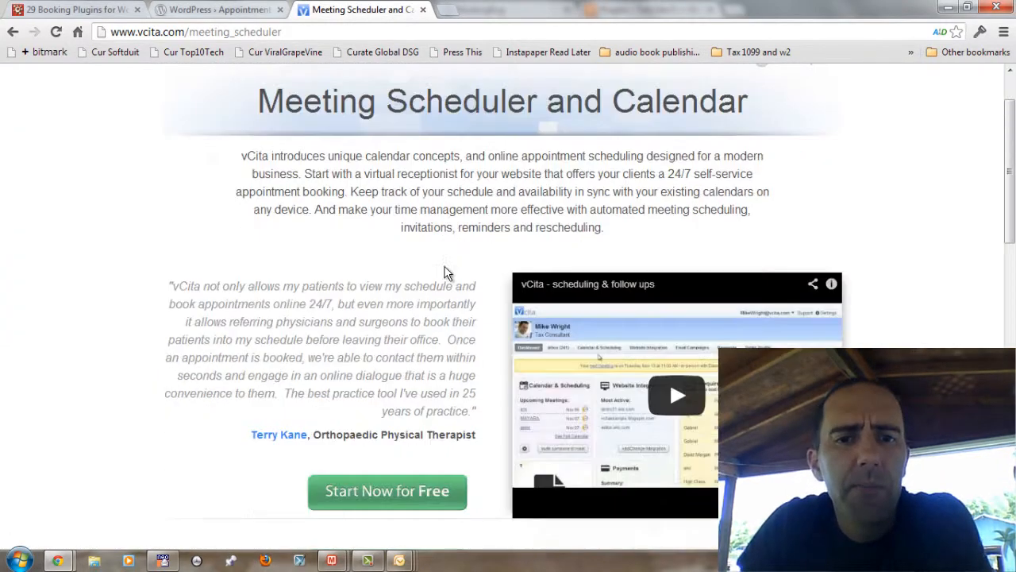
pyautogui.scroll(-3)
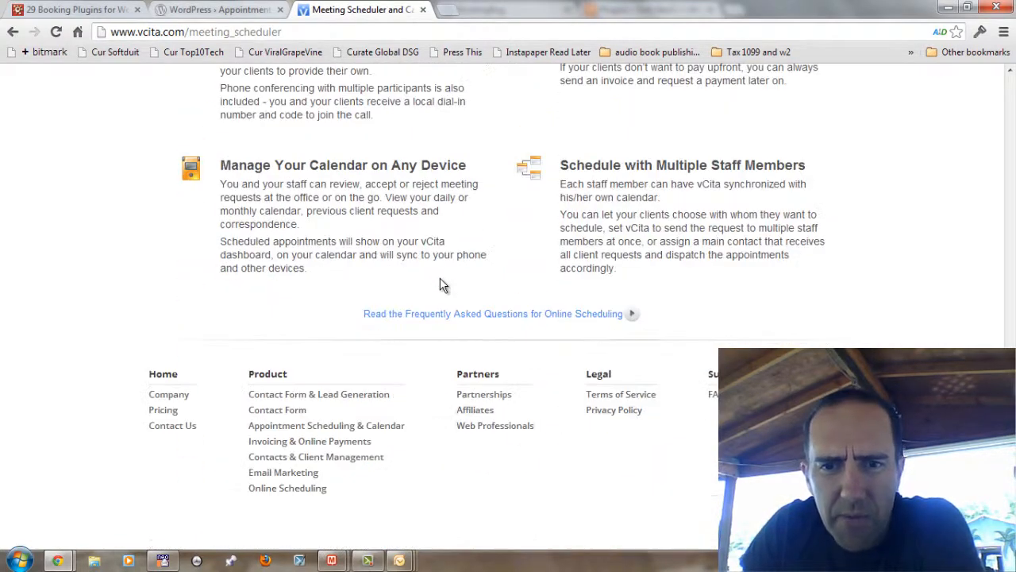
pyautogui.moveTo(581, 317)
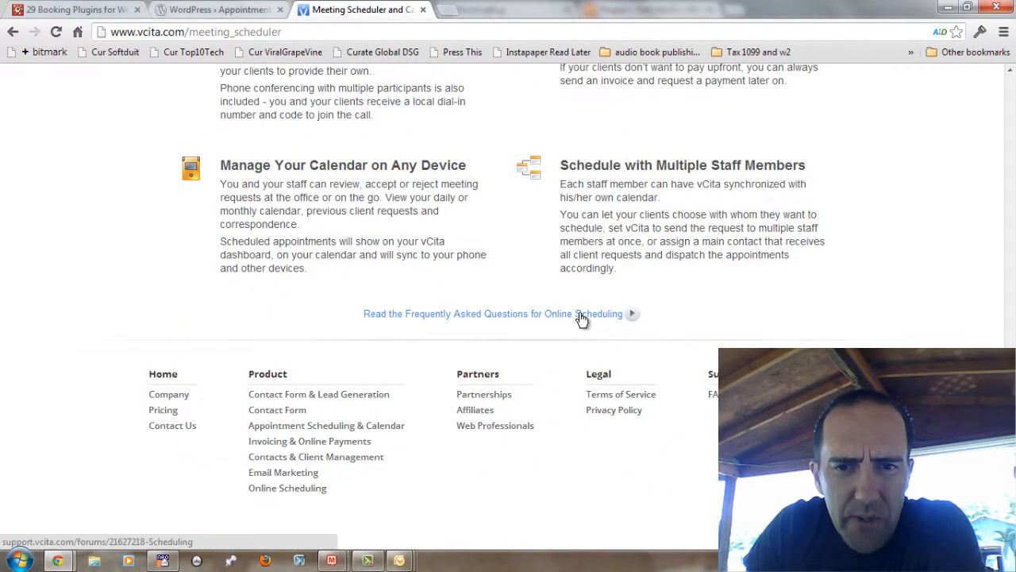
pyautogui.click(162, 410)
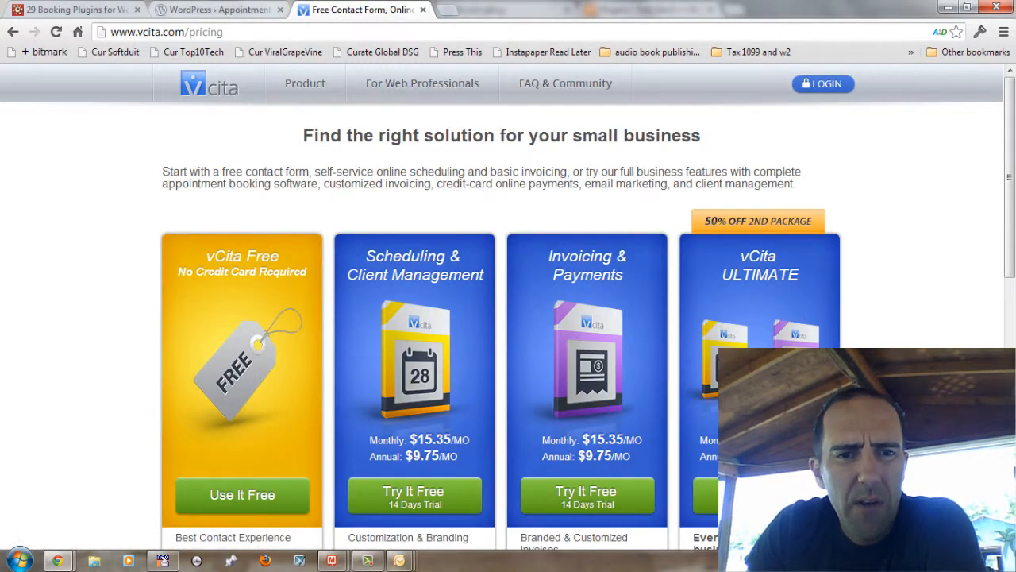
# Compare the free, scheduling, invoicing and ULTIMATE plans with monthly and annual prices
pyautogui.scroll(-3)
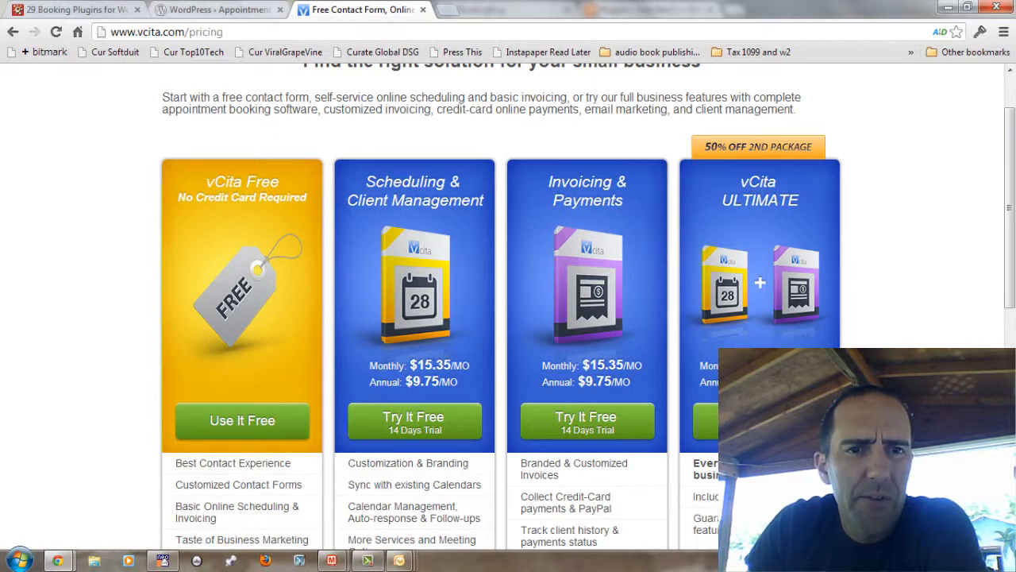
pyautogui.scroll(-3)
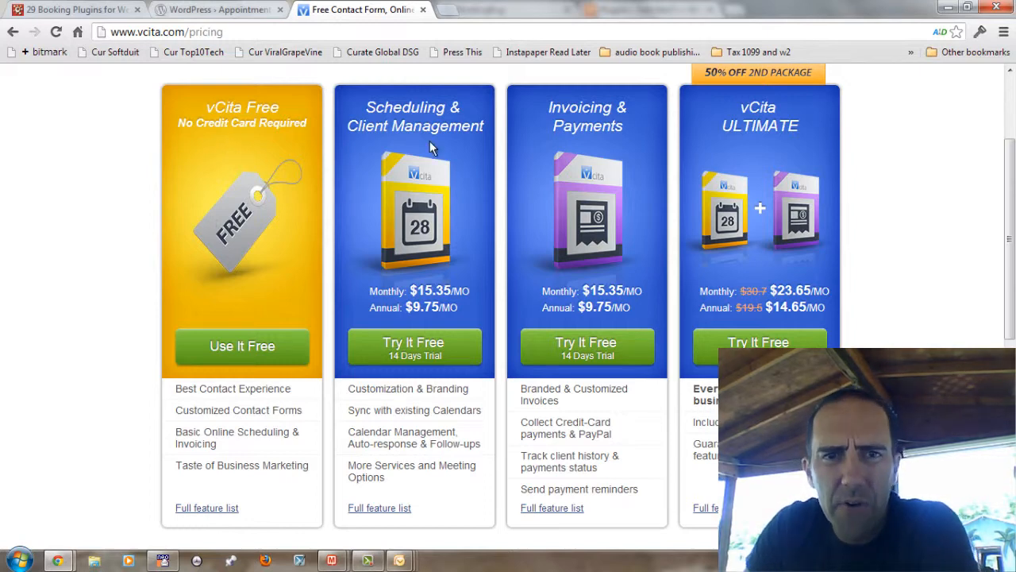
pyautogui.moveTo(389, 321)
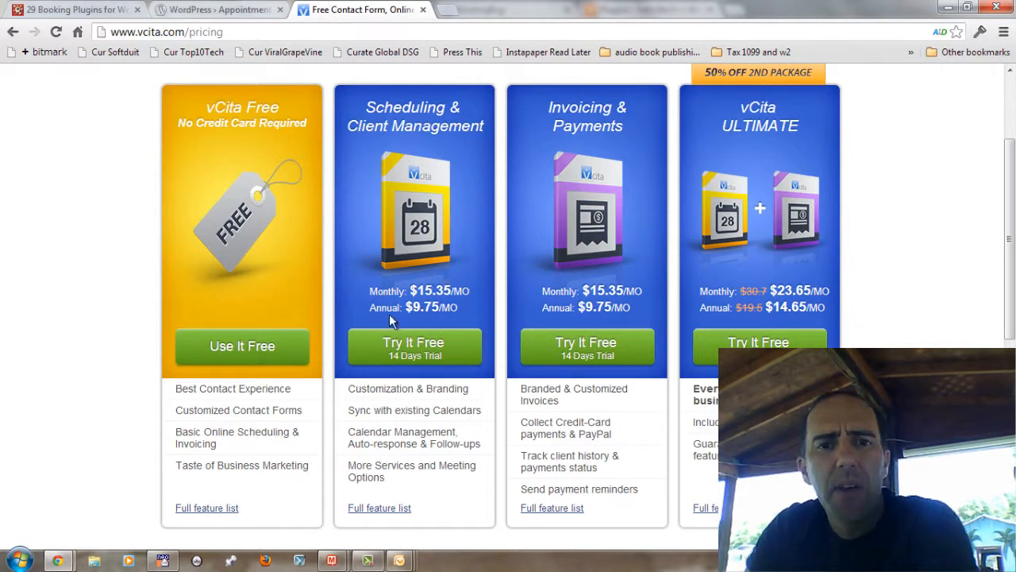
pyautogui.moveTo(438, 301)
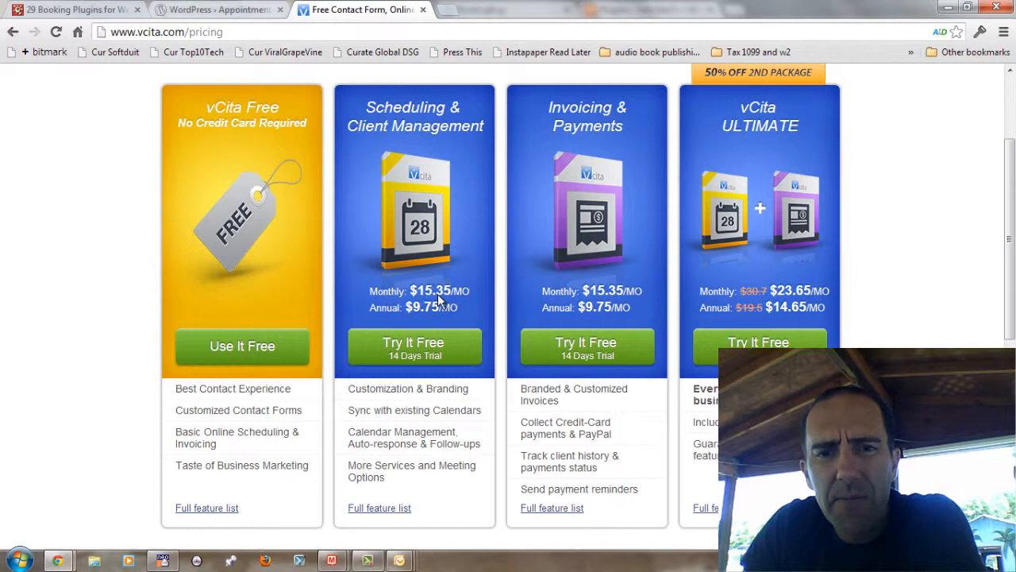
pyautogui.moveTo(387, 315)
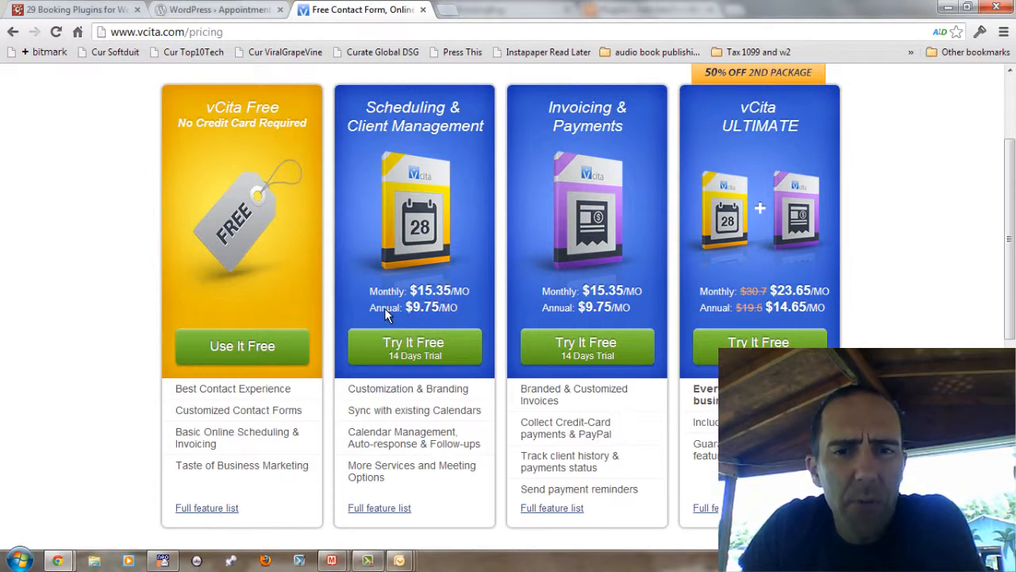
pyautogui.moveTo(411, 316)
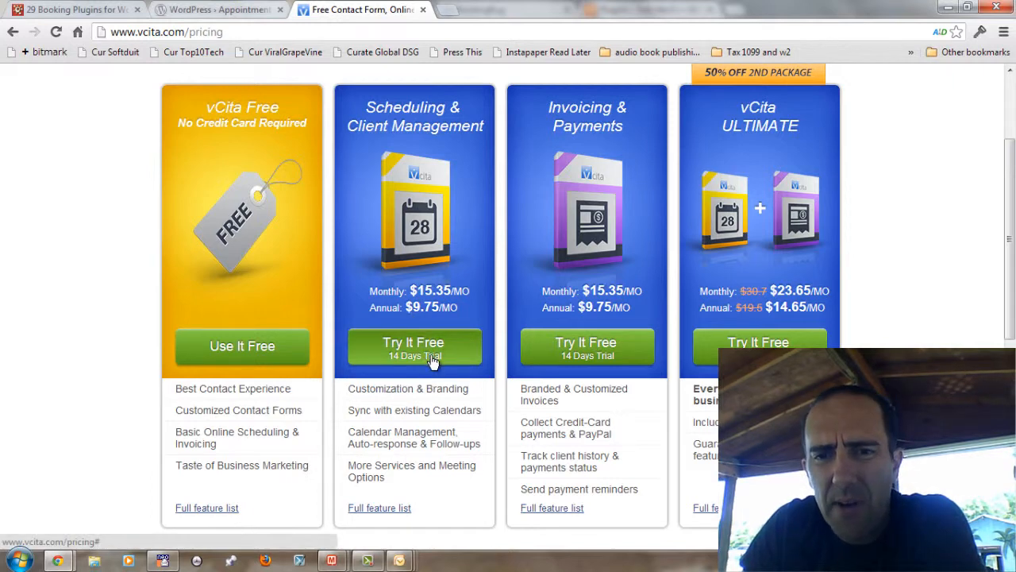
pyautogui.moveTo(585, 321)
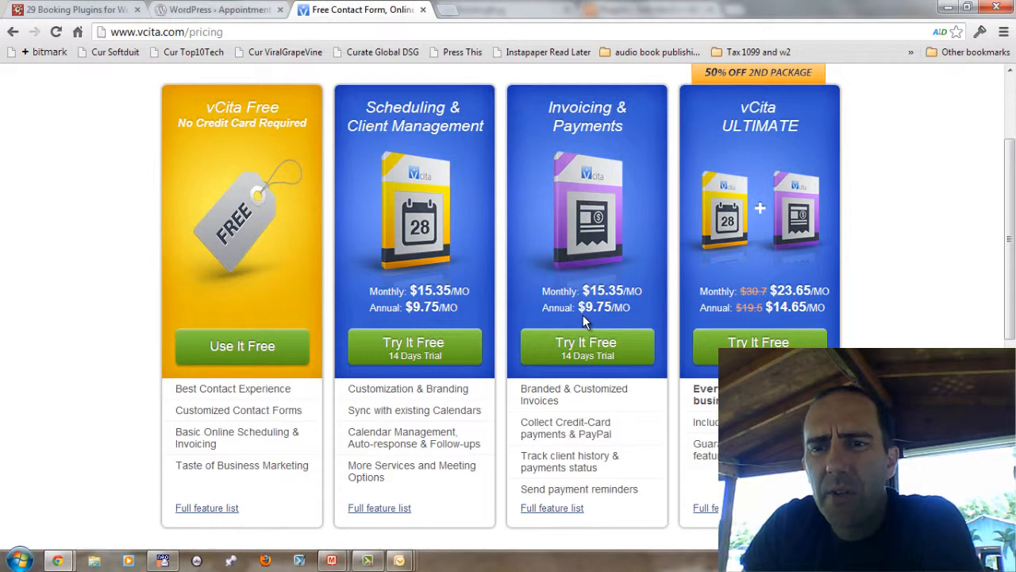
pyautogui.moveTo(573, 256)
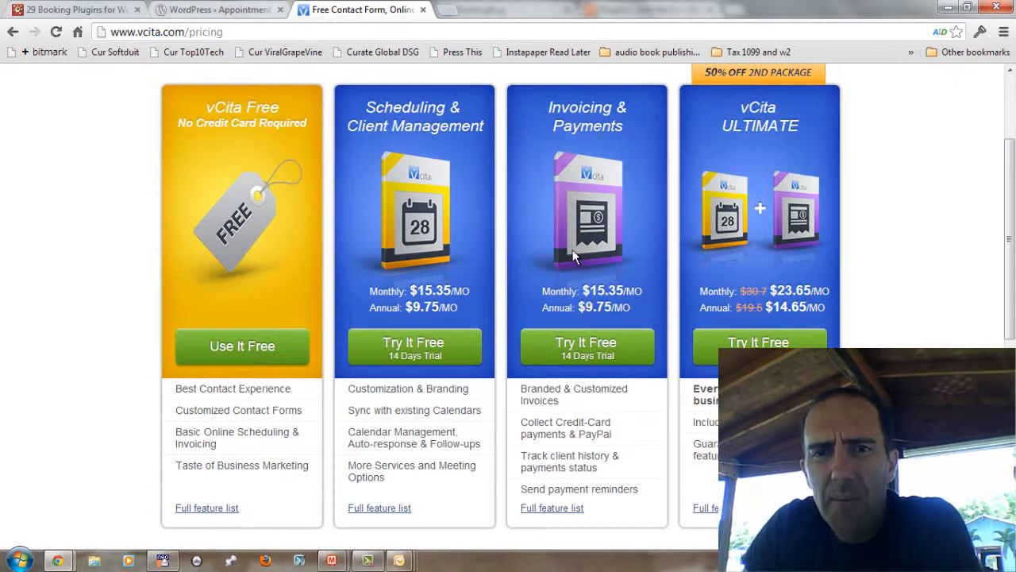
pyautogui.moveTo(607, 386)
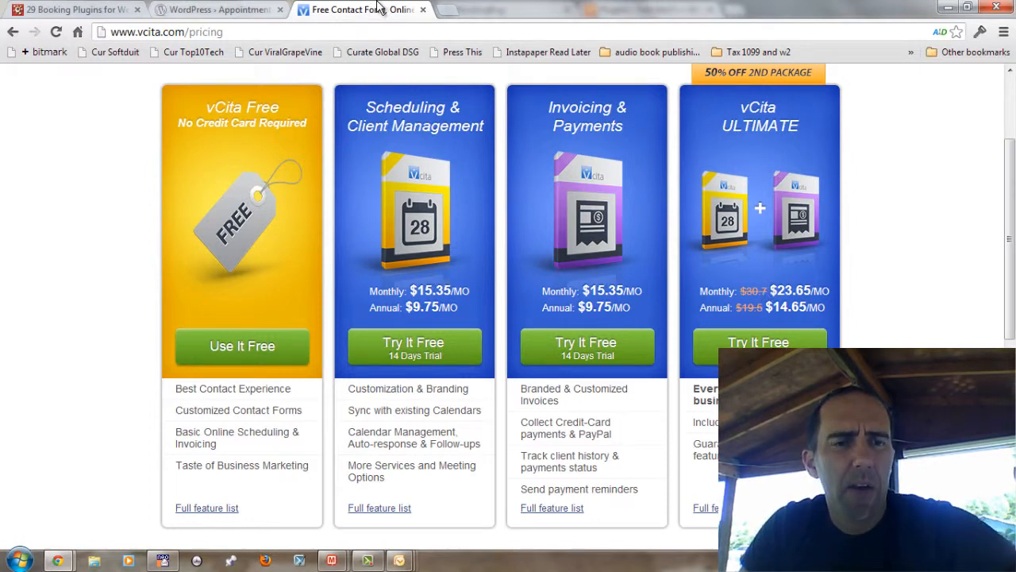
pyautogui.moveTo(77, 9)
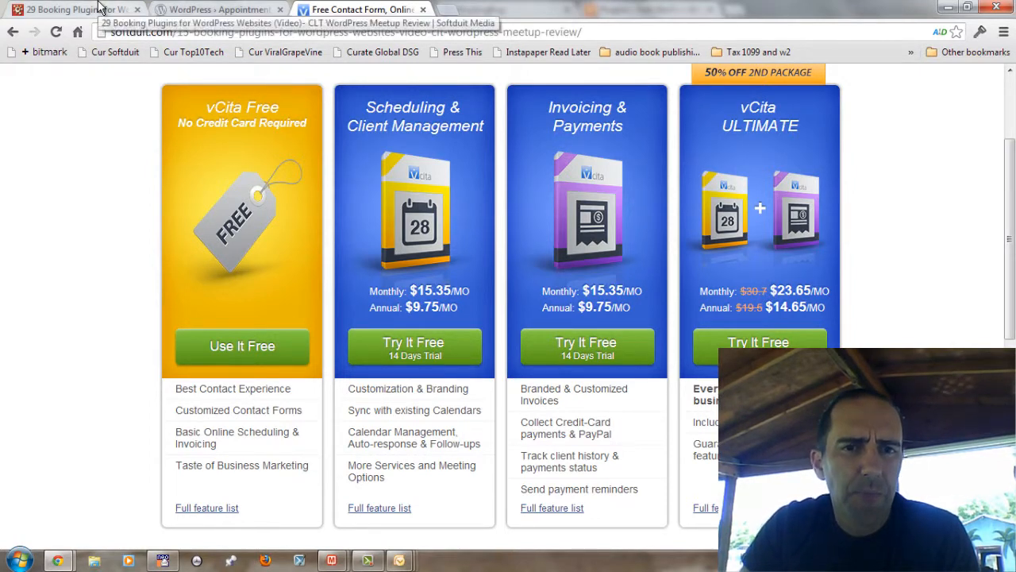